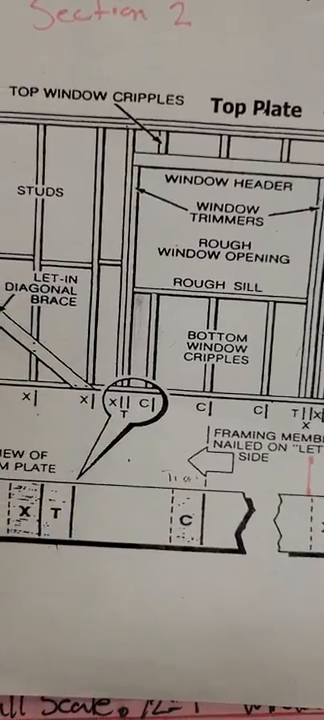
{"action": "scroll", "scroll_direction": "right", "scroll_amount": 3}
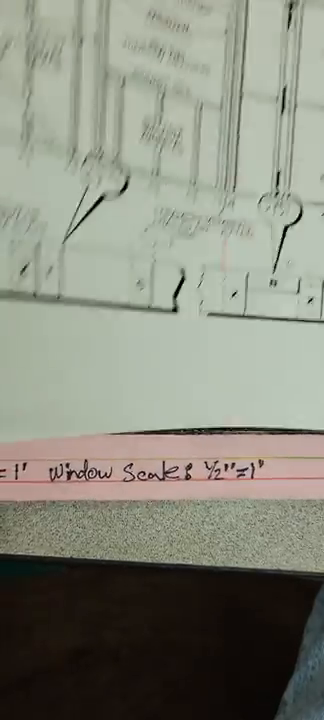
{"action": "scroll", "scroll_direction": "down", "scroll_amount": 3}
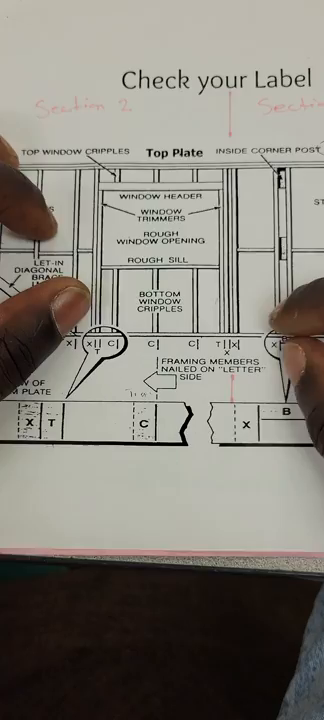